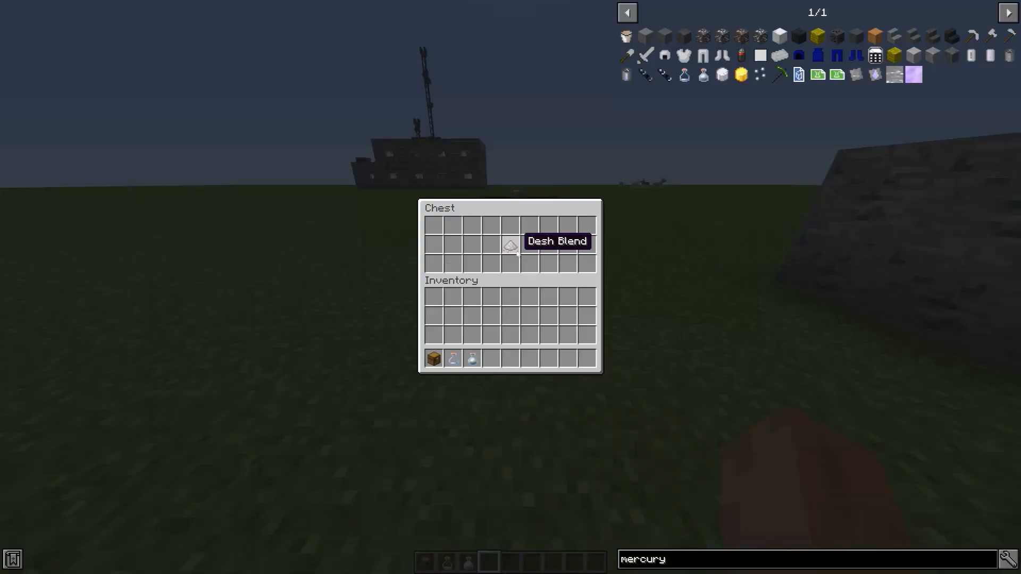
Step: Inspect each chest of desh blend and powders, taking the tiny pile of lithium powder
{"action": "key", "text": "Escape"}
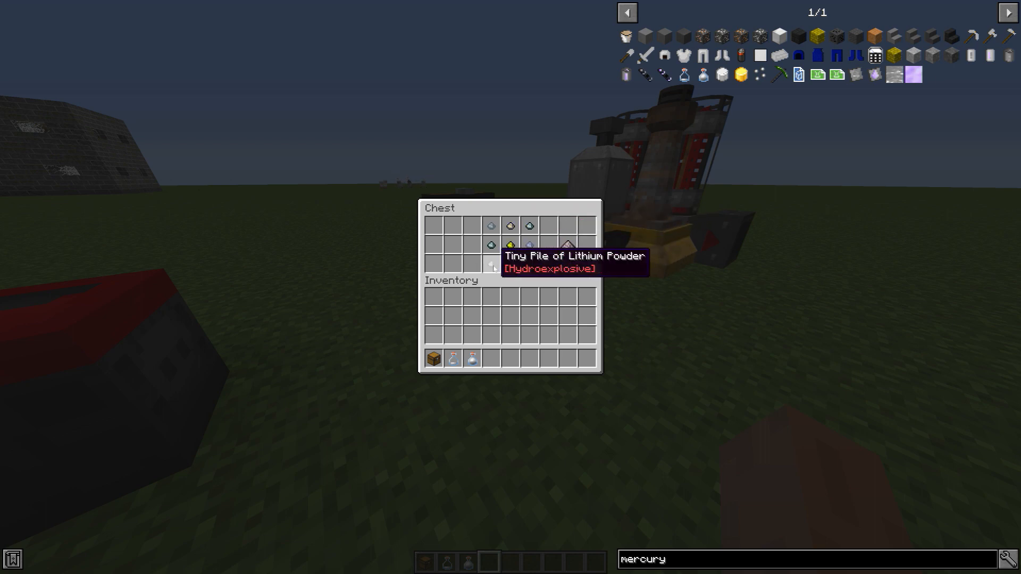
{"action": "mouse_move", "coordinate": [491, 228]}
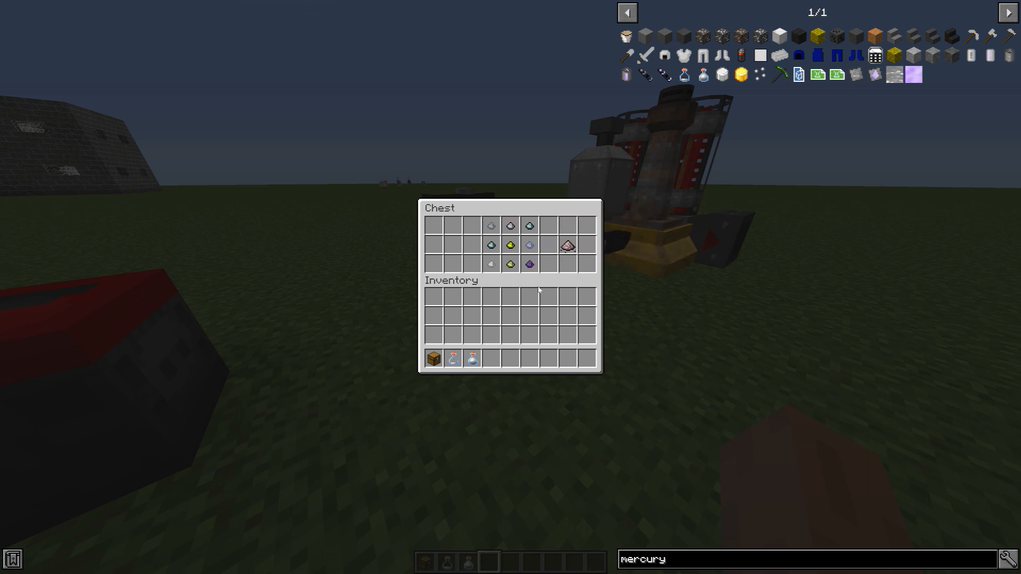
{"action": "key", "text": "Escape"}
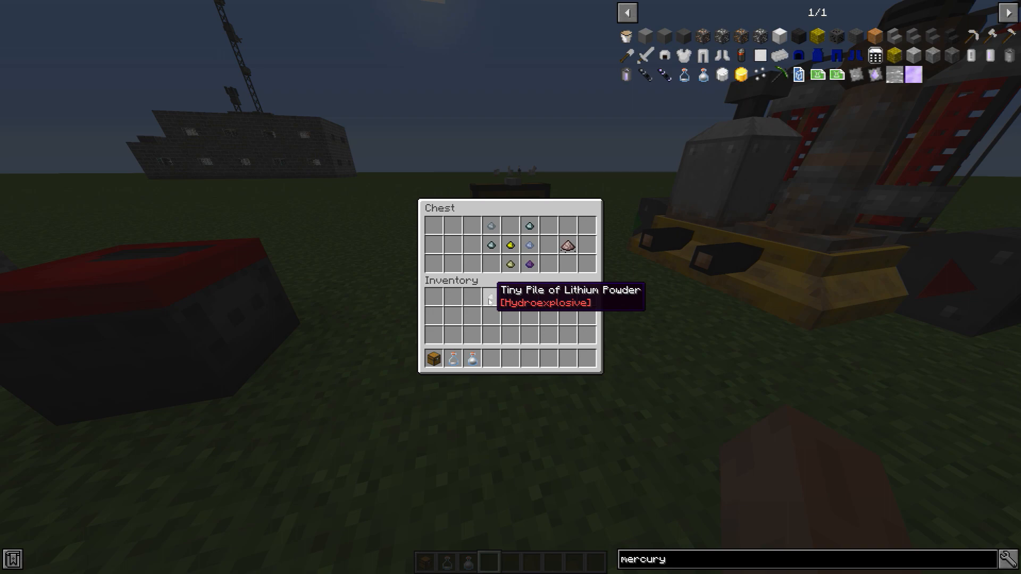
{"action": "key", "text": "Escape"}
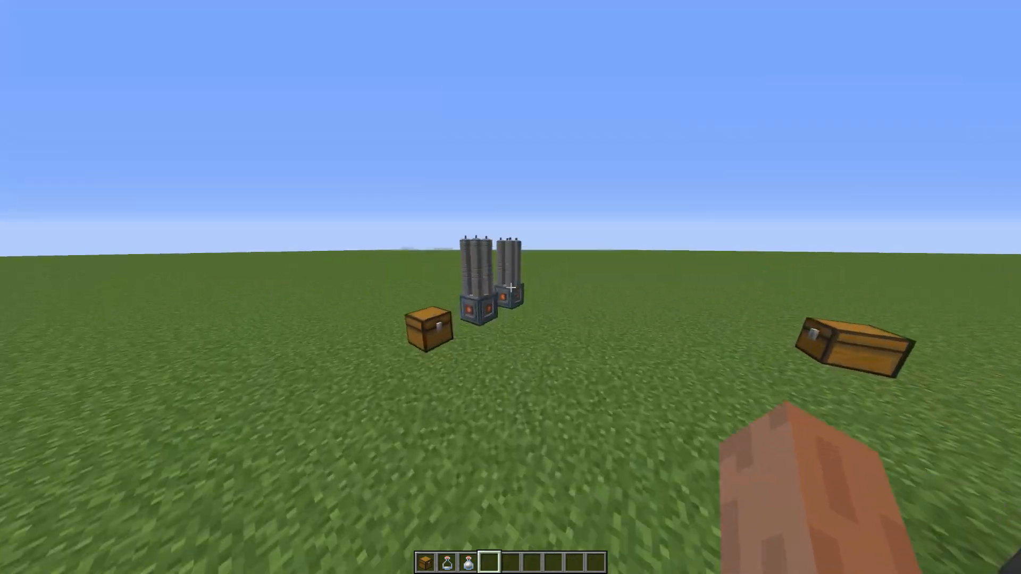
Step: Bring up the centrifuge interface to check the iron crystals in its input slot
{"action": "right_click", "coordinate": [512, 288]}
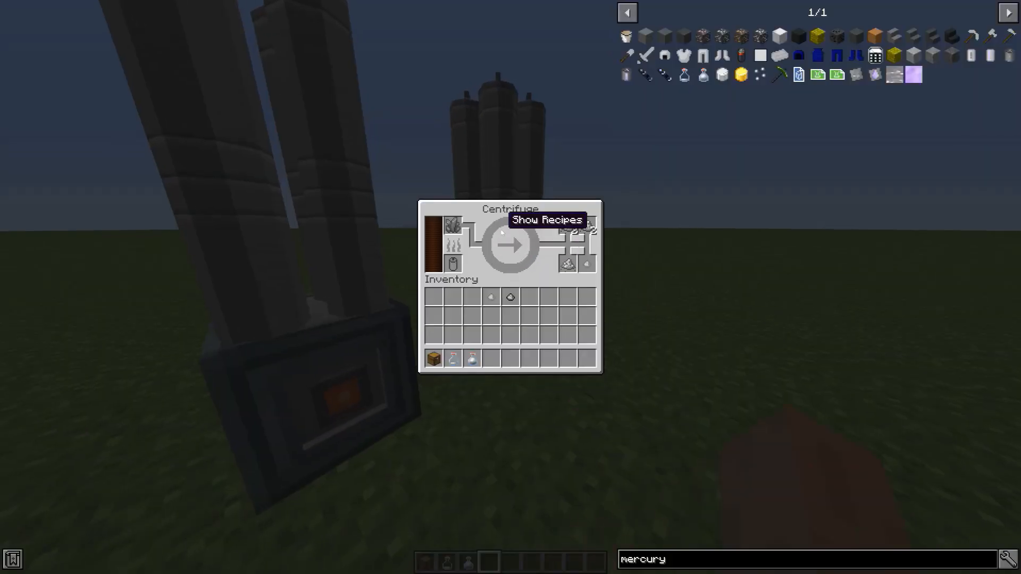
{"action": "mouse_move", "coordinate": [453, 224]}
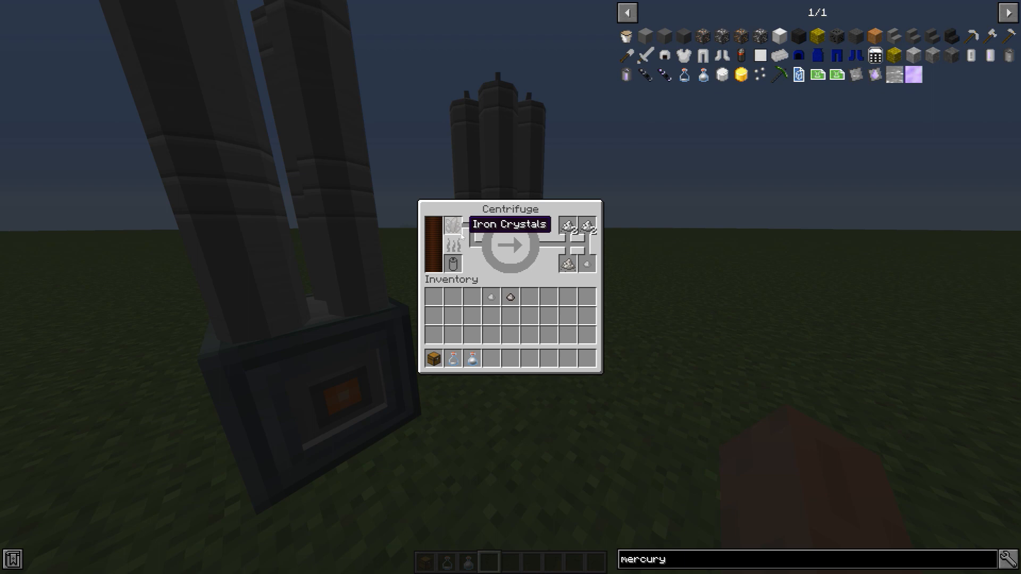
{"action": "mouse_move", "coordinate": [584, 264]}
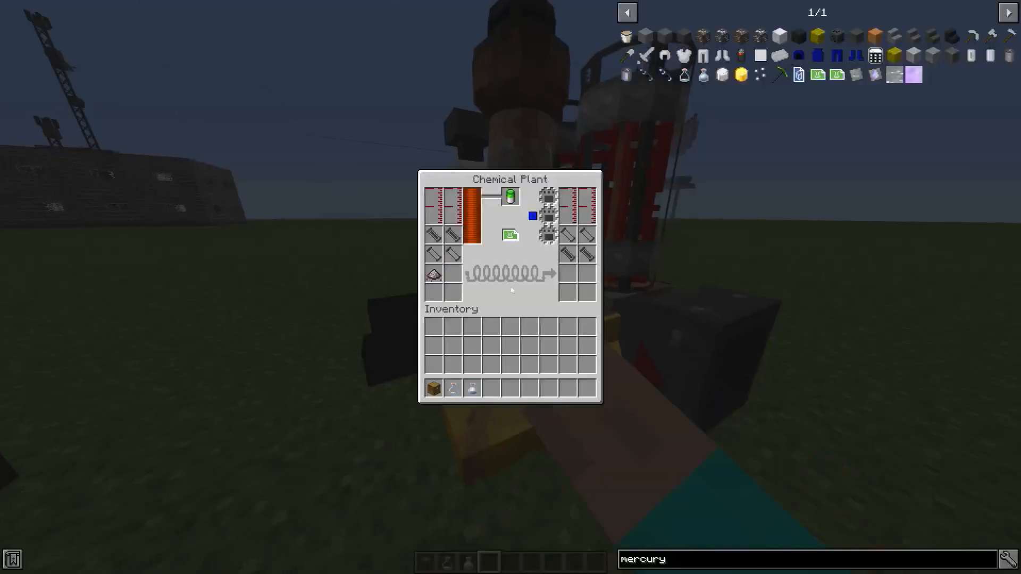
{"action": "mouse_move", "coordinate": [509, 235]}
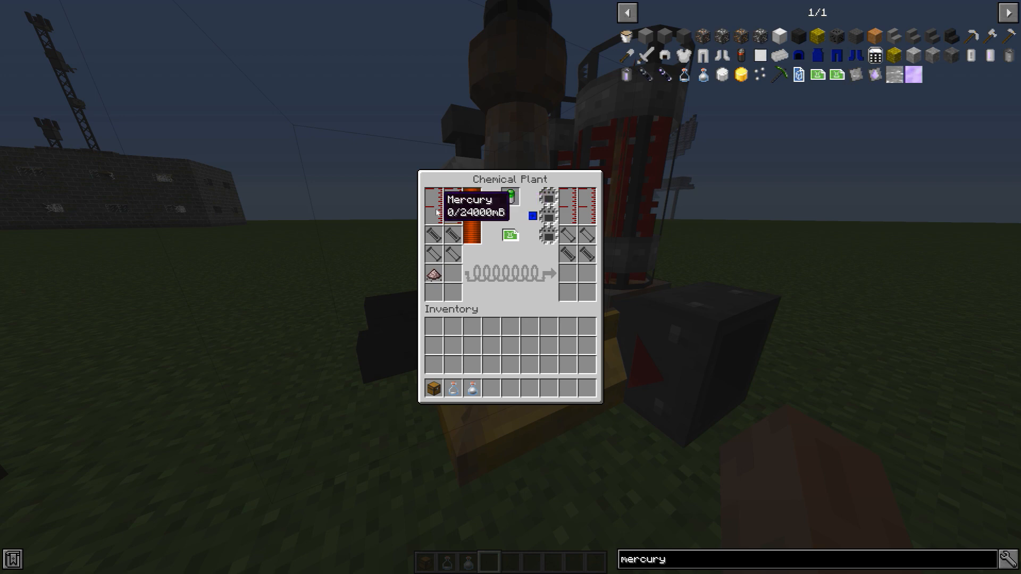
Step: Leave the Chemical Plant interface after loading desh blend and reading the empty mercury tank
{"action": "key", "text": "Escape"}
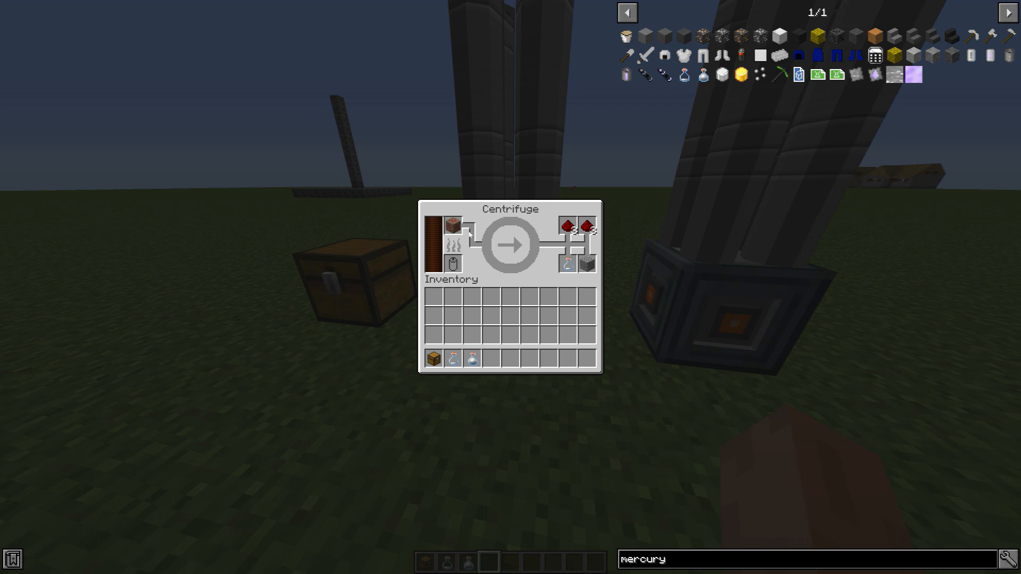
{"action": "mouse_move", "coordinate": [453, 225]}
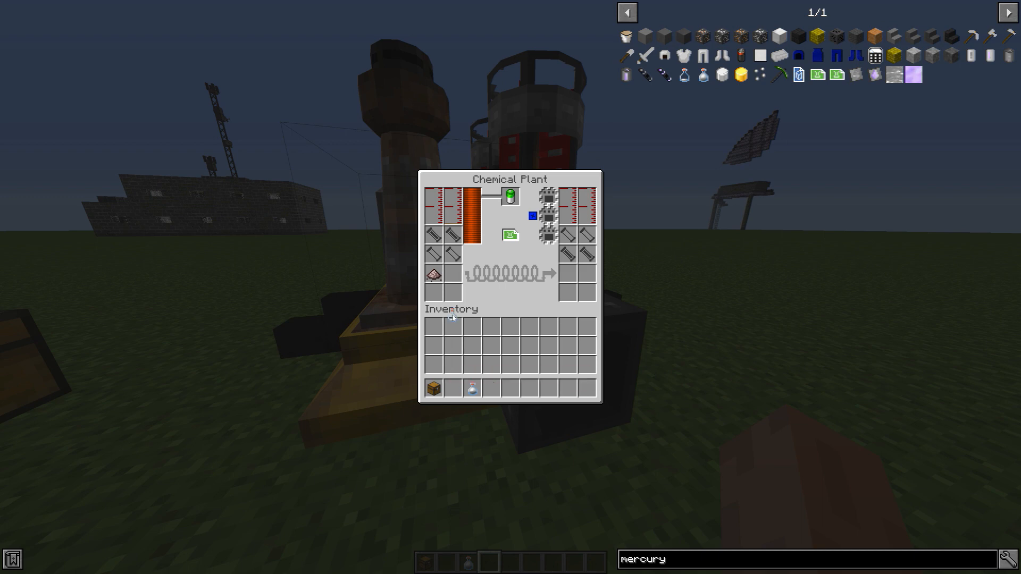
{"action": "mouse_move", "coordinate": [434, 221]}
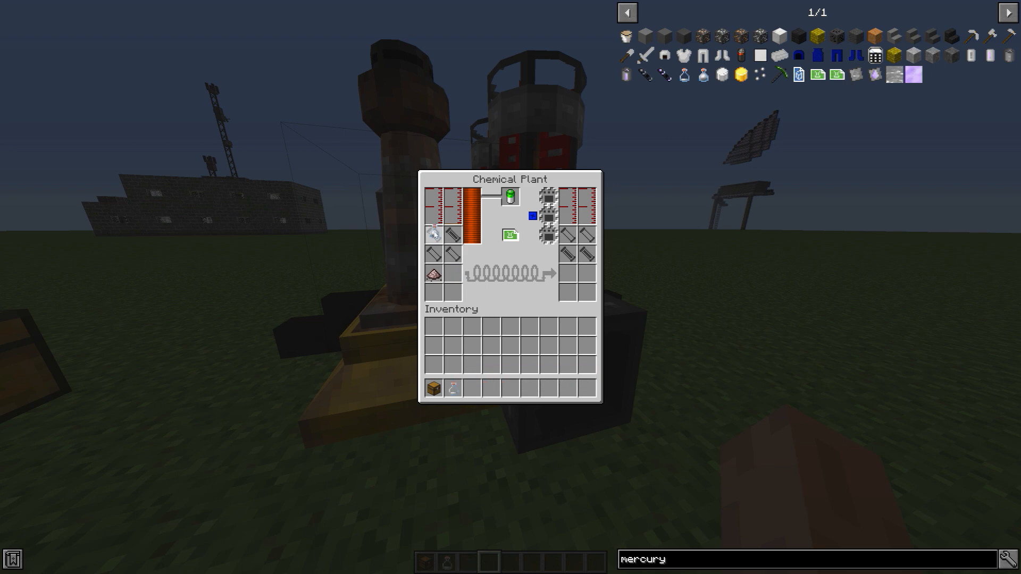
{"action": "mouse_move", "coordinate": [470, 209]}
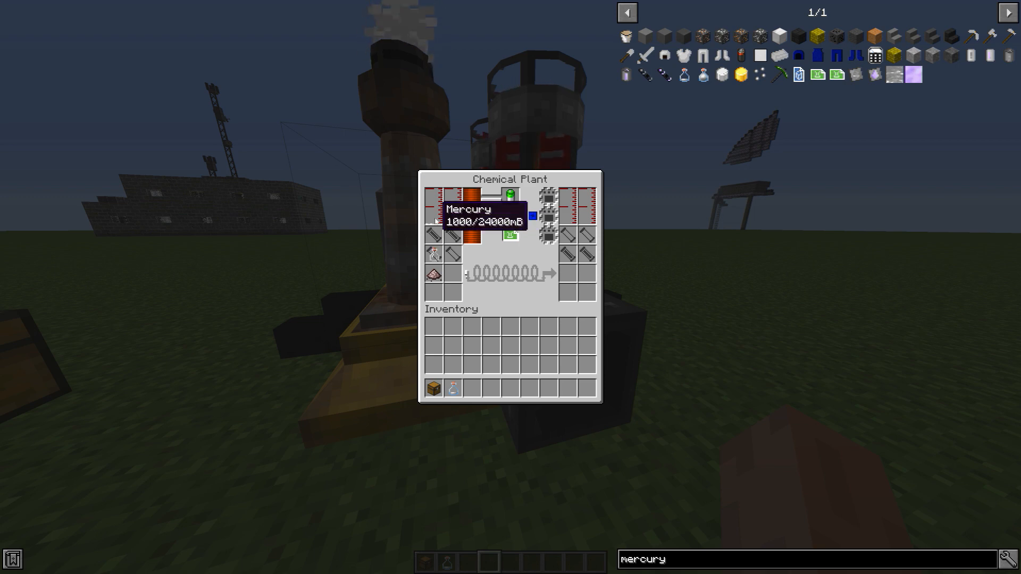